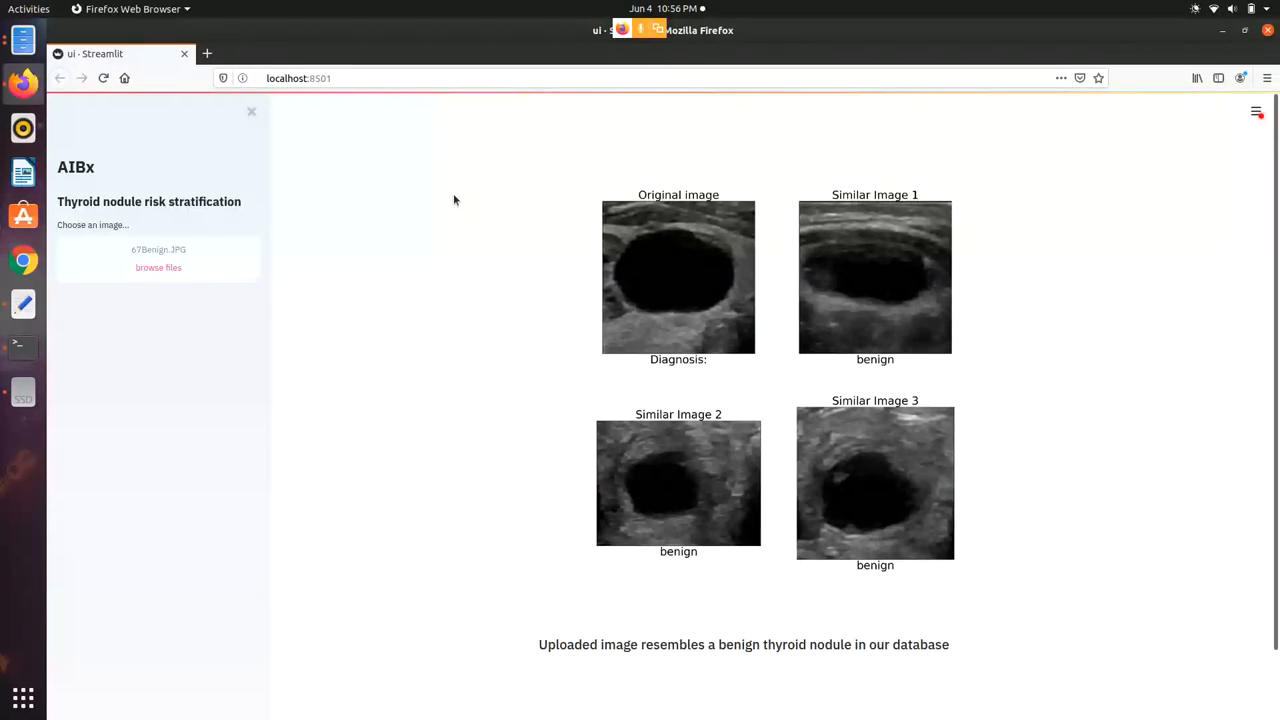
{"action": "mouse_move", "coordinate": [295, 236]}
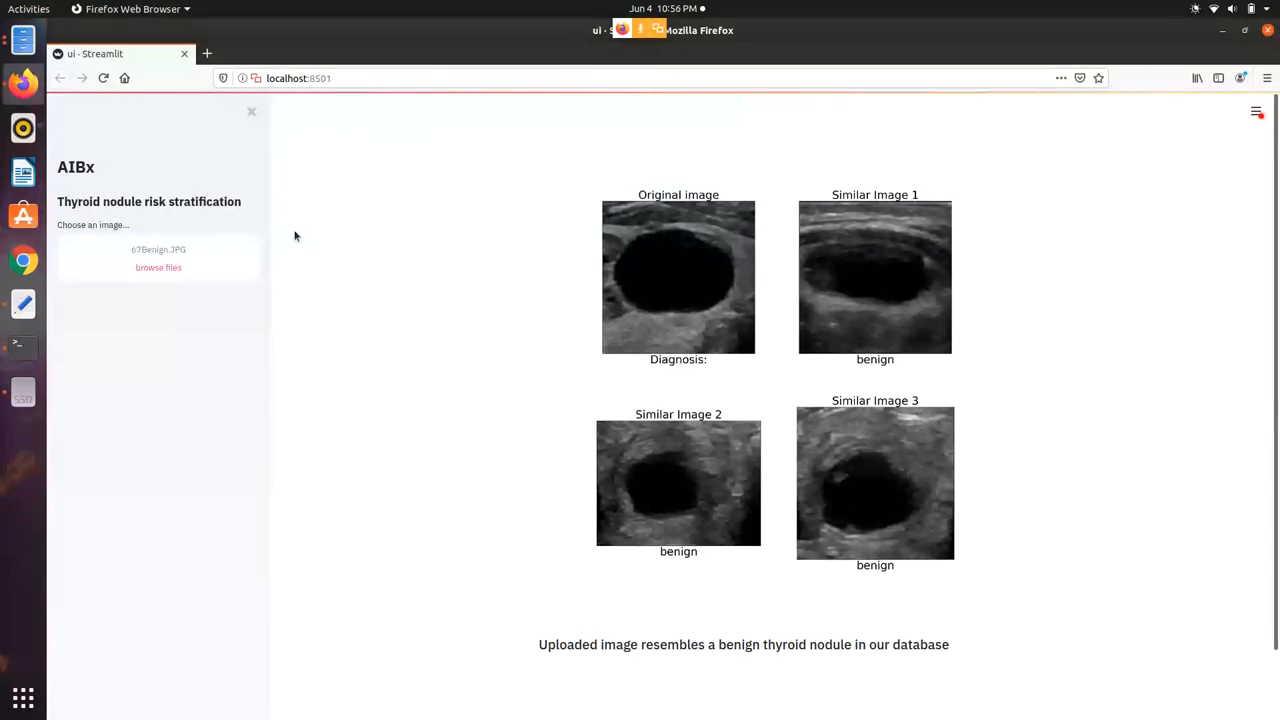
Step: Upload the ultrasound 14Benign.JPG for analysis, showing three benign similar images
{"action": "left_click", "coordinate": [158, 267]}
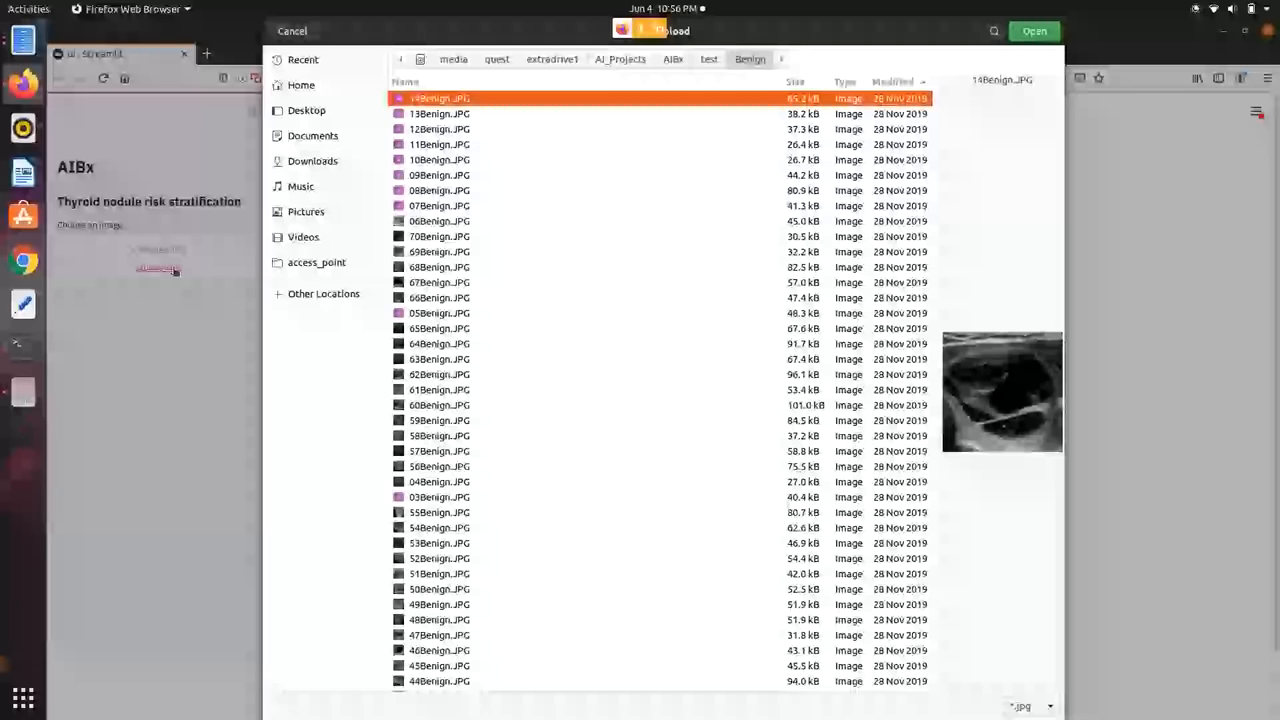
{"action": "mouse_move", "coordinate": [477, 111]}
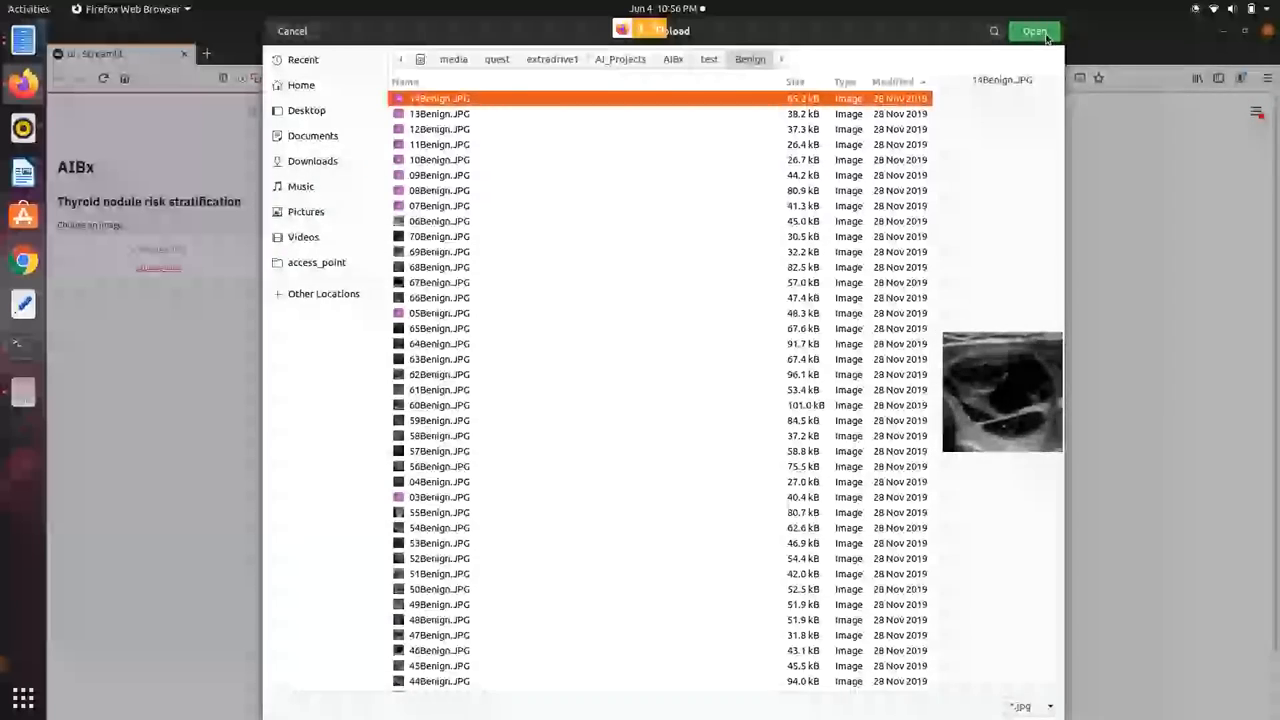
{"action": "left_click", "coordinate": [1033, 30]}
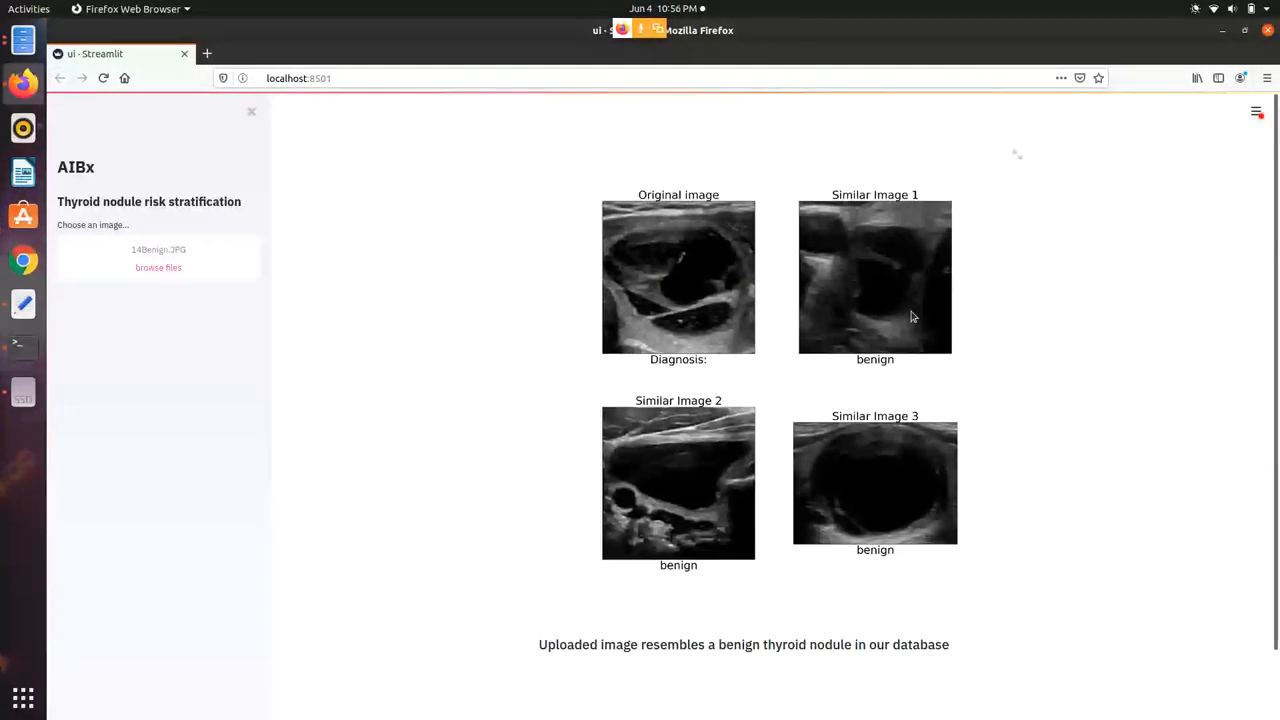
{"action": "mouse_move", "coordinate": [900, 366]}
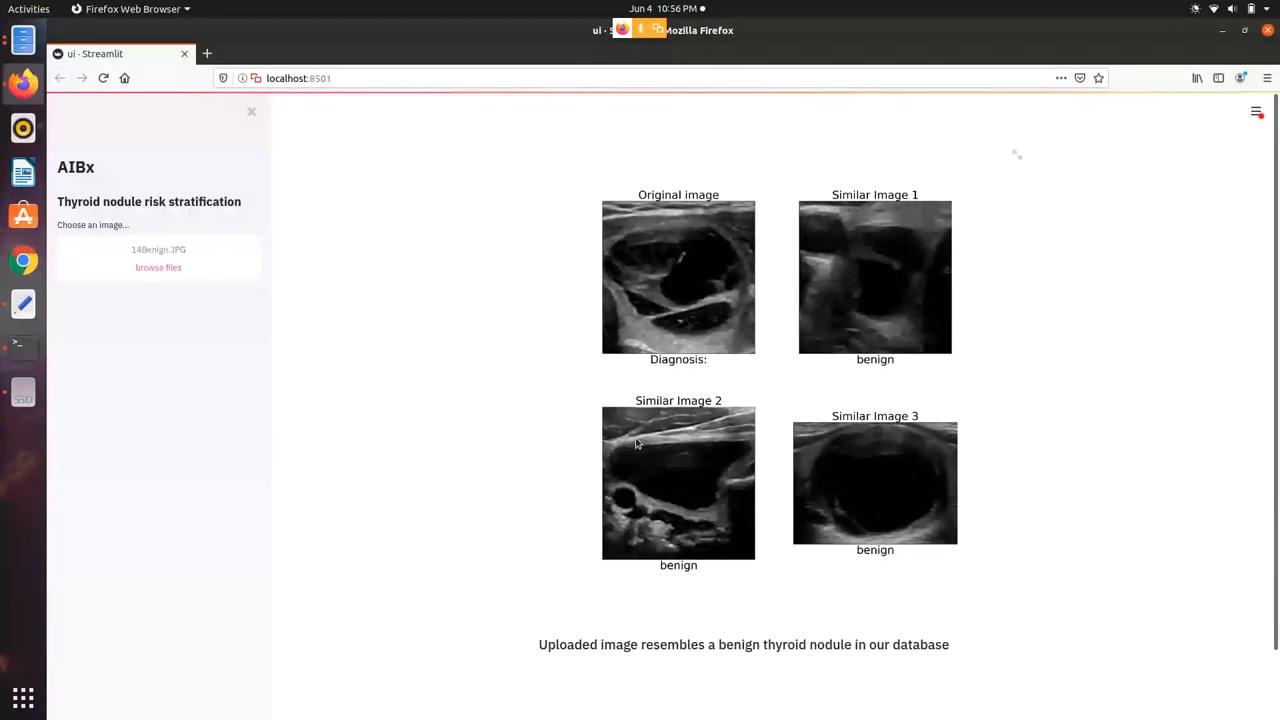
{"action": "mouse_move", "coordinate": [751, 450]}
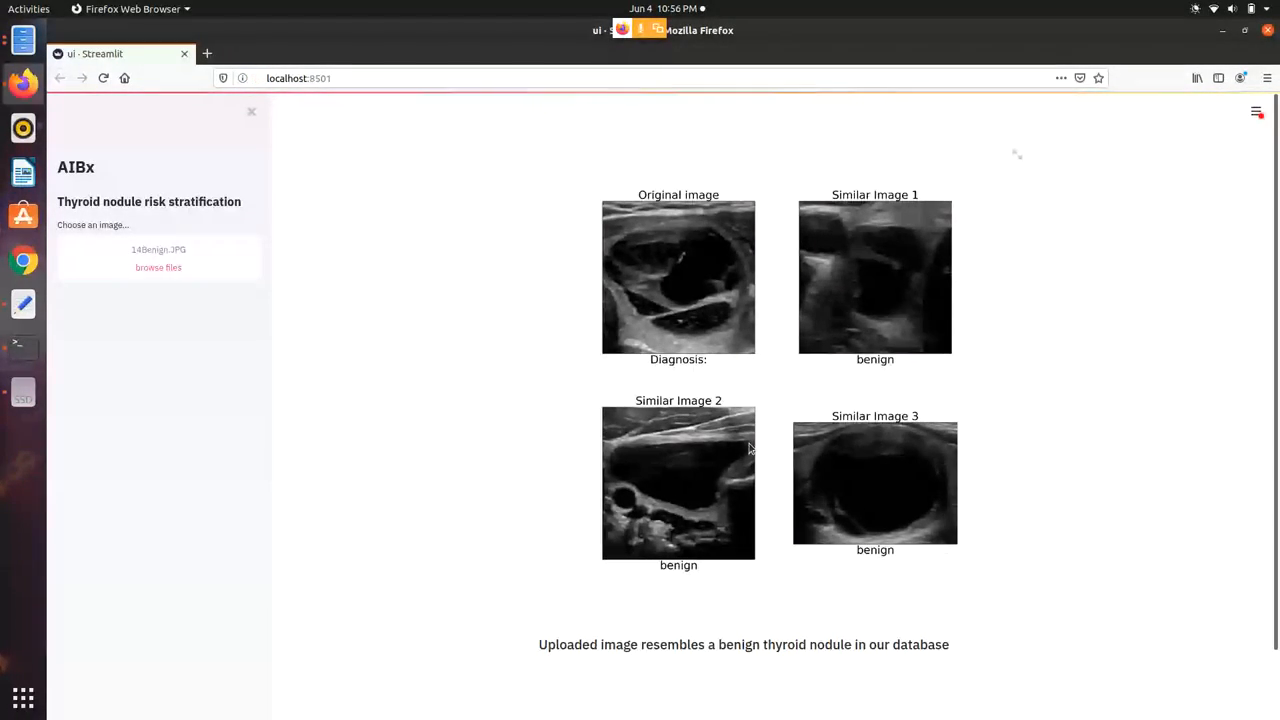
{"action": "mouse_move", "coordinate": [158, 268]}
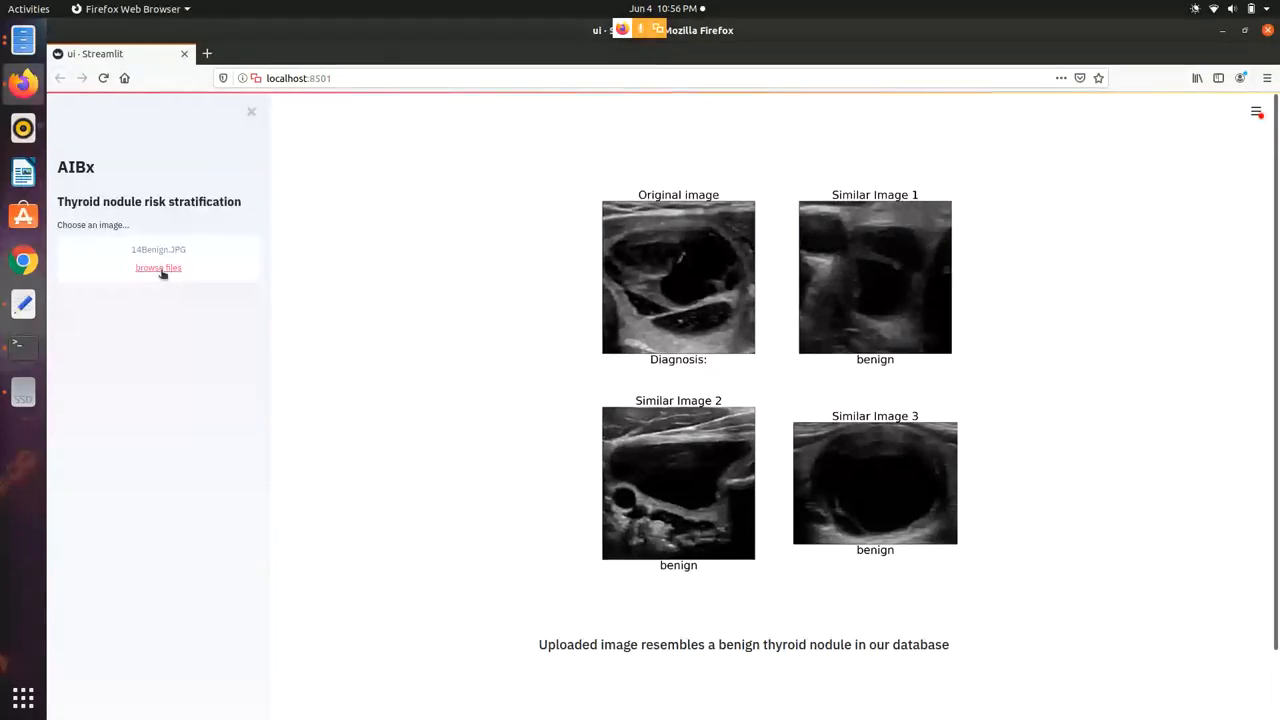
Step: Upload 30Malig.JPG from the test folder's Malignant subfolder for analysis
{"action": "left_click", "coordinate": [157, 267]}
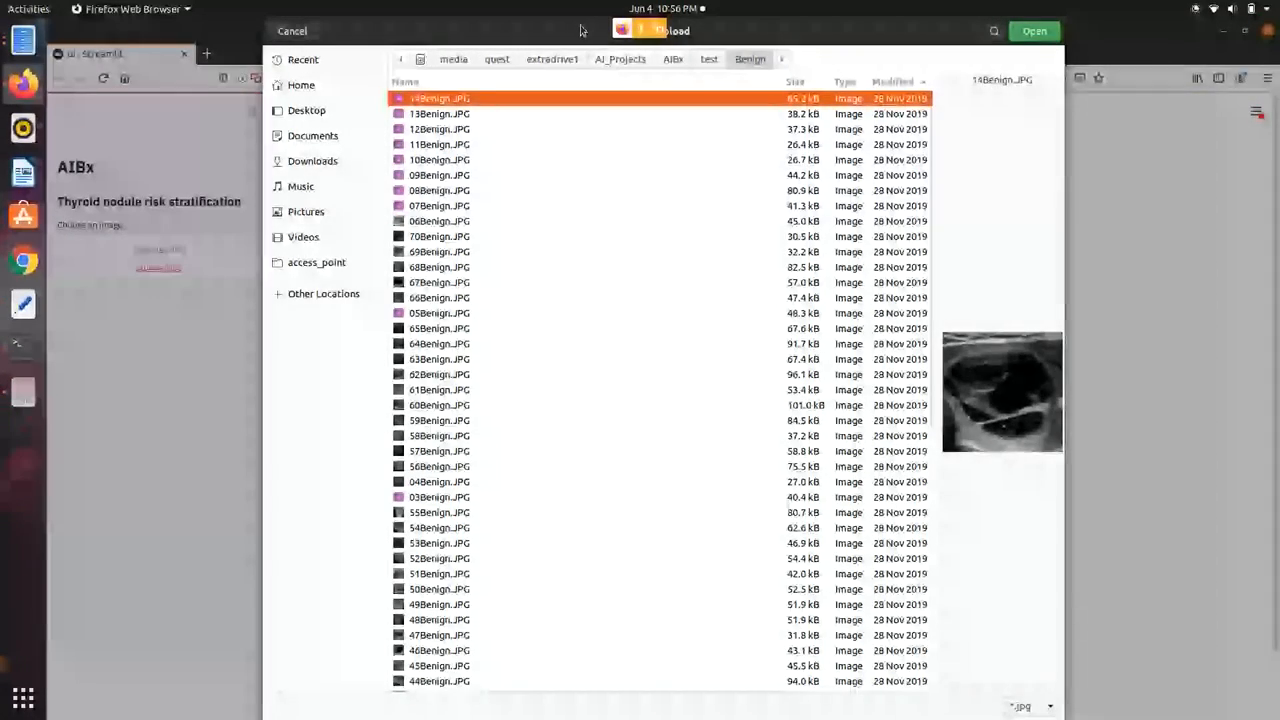
{"action": "left_click", "coordinate": [709, 59]}
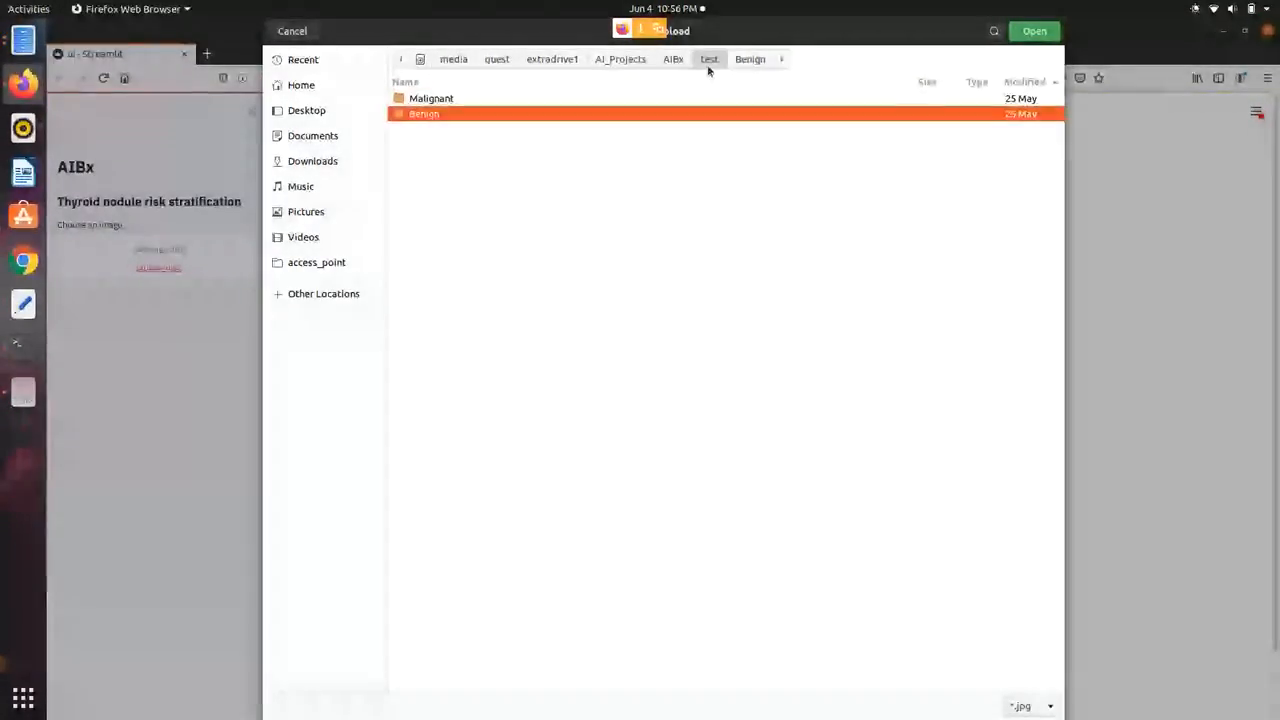
{"action": "double_click", "coordinate": [429, 98]}
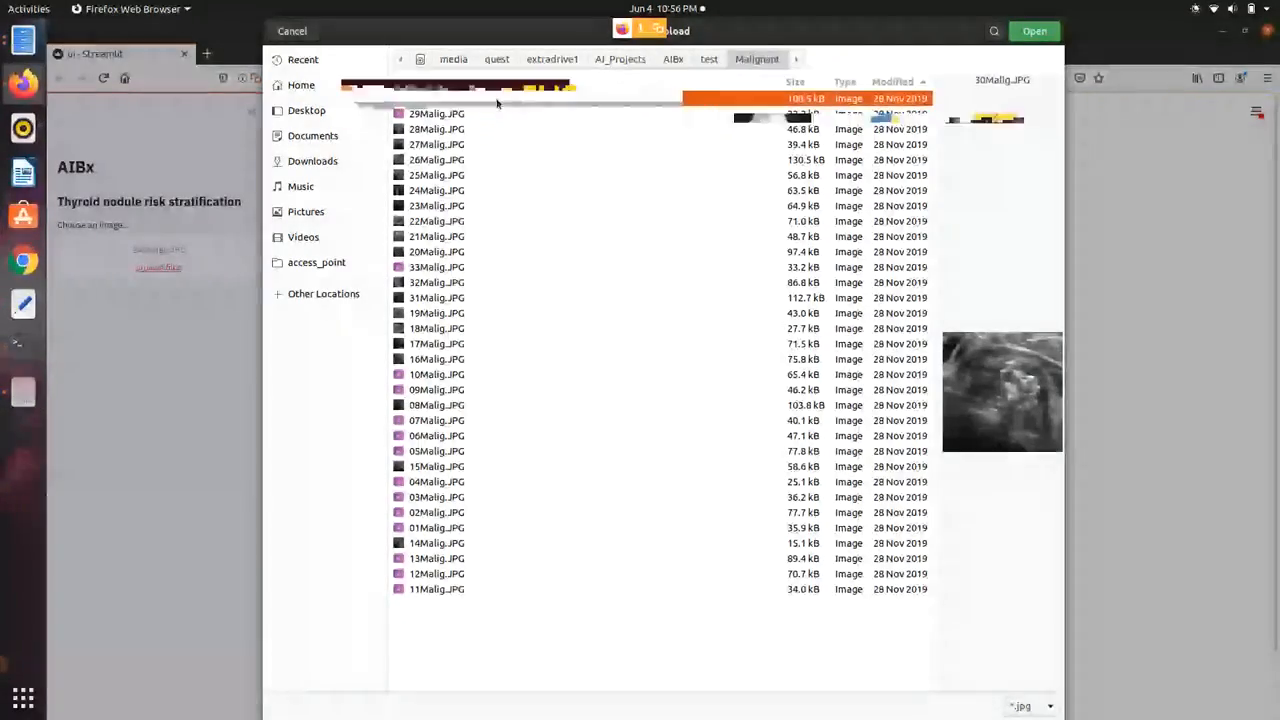
{"action": "left_click", "coordinate": [1034, 30]}
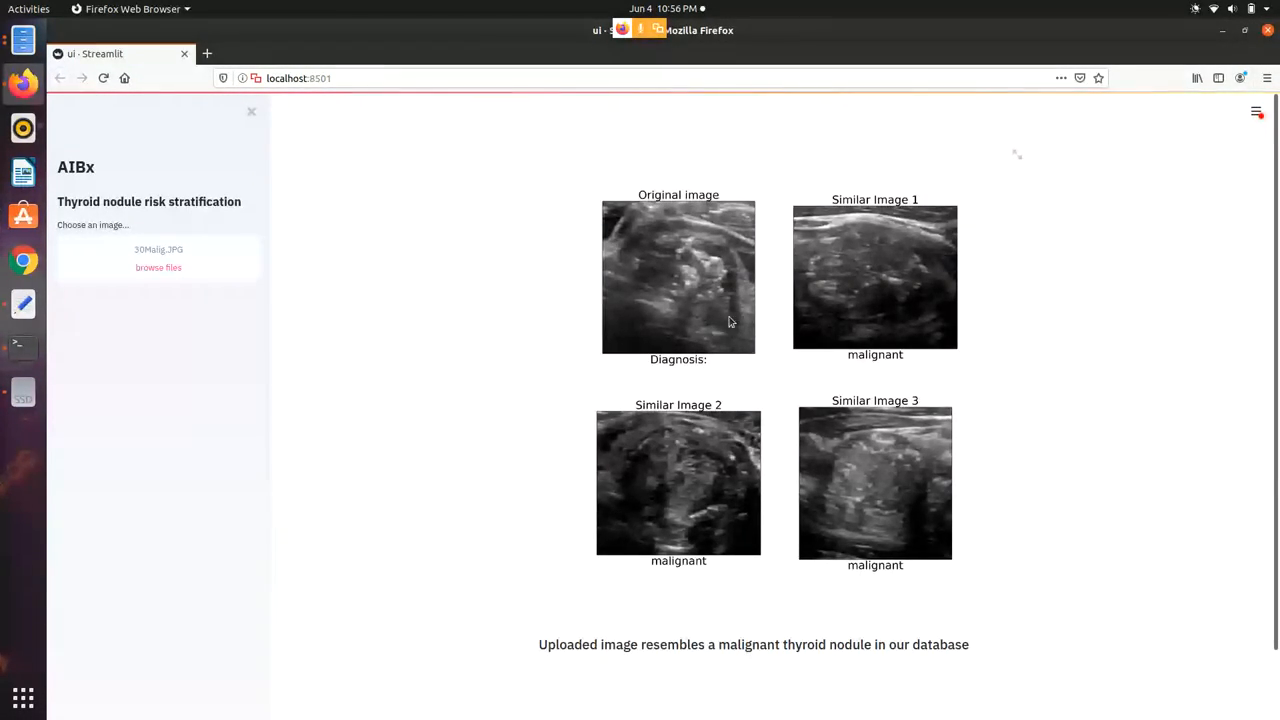
{"action": "mouse_move", "coordinate": [822, 215]}
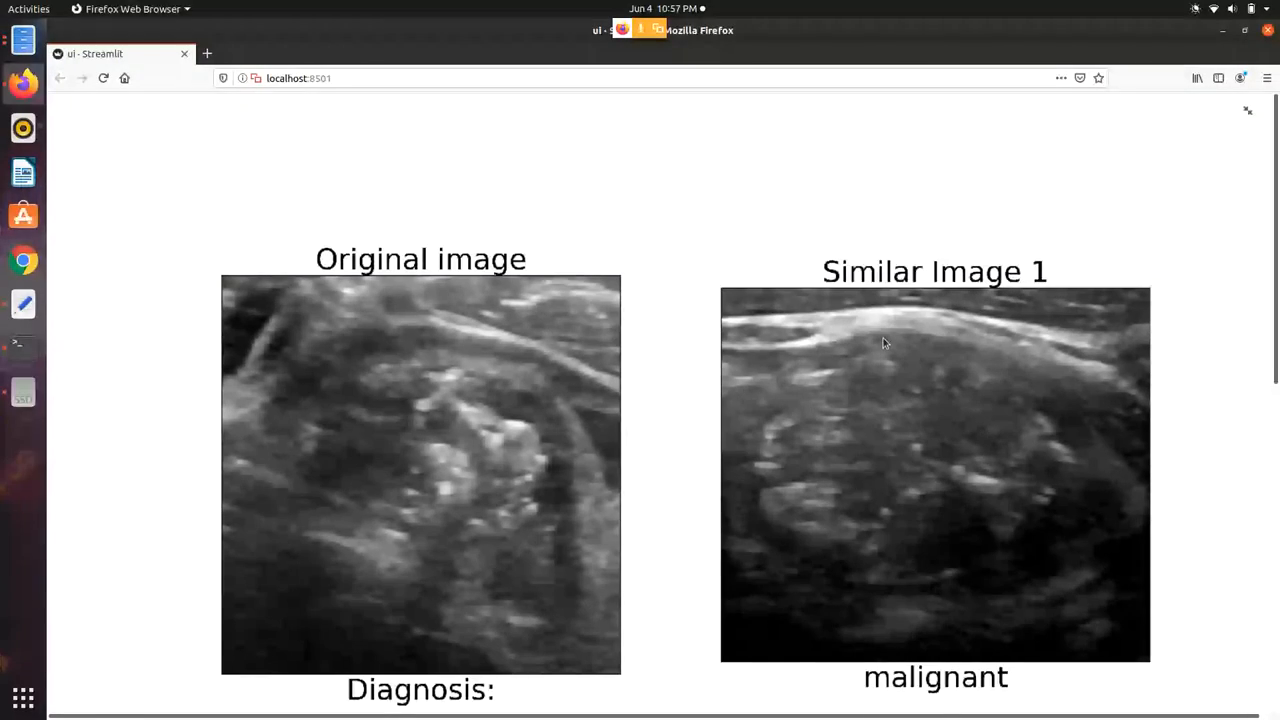
Step: Scroll through the enlarged 30Malig.JPG results figure and its malignant similar image
{"action": "scroll", "scroll_direction": "down", "scroll_amount": 3}
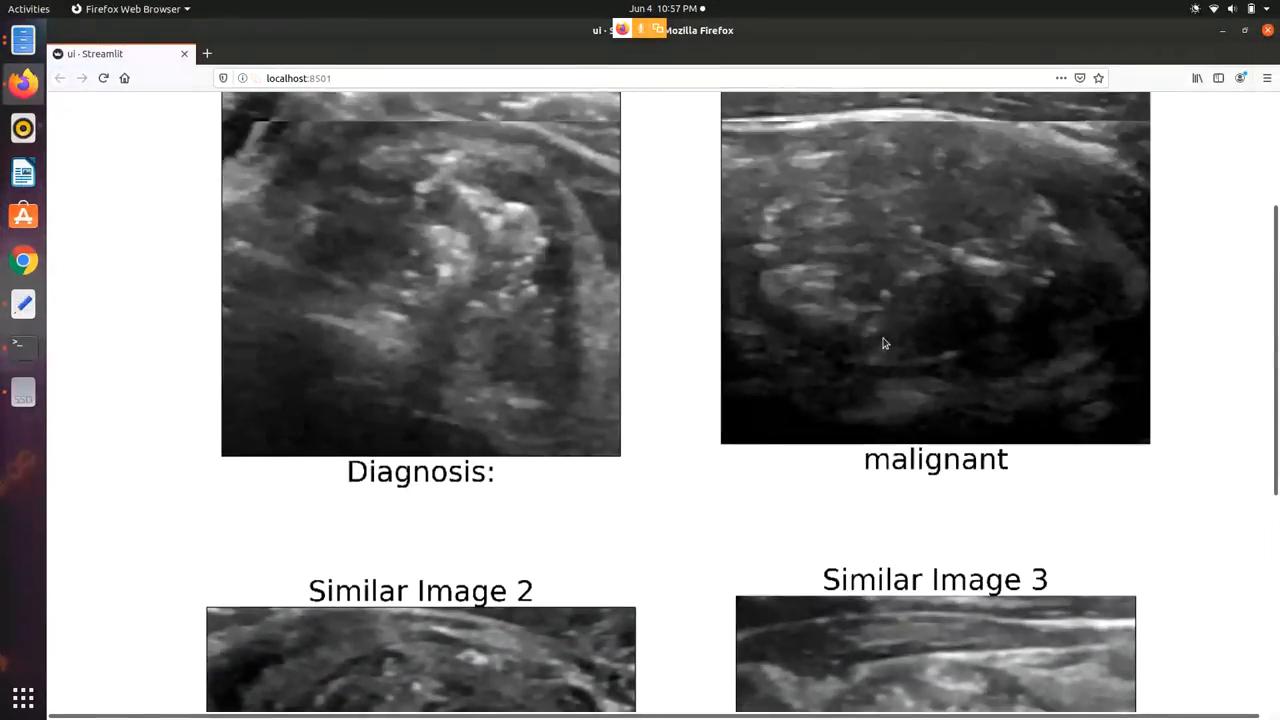
{"action": "scroll", "scroll_direction": "up", "scroll_amount": 3}
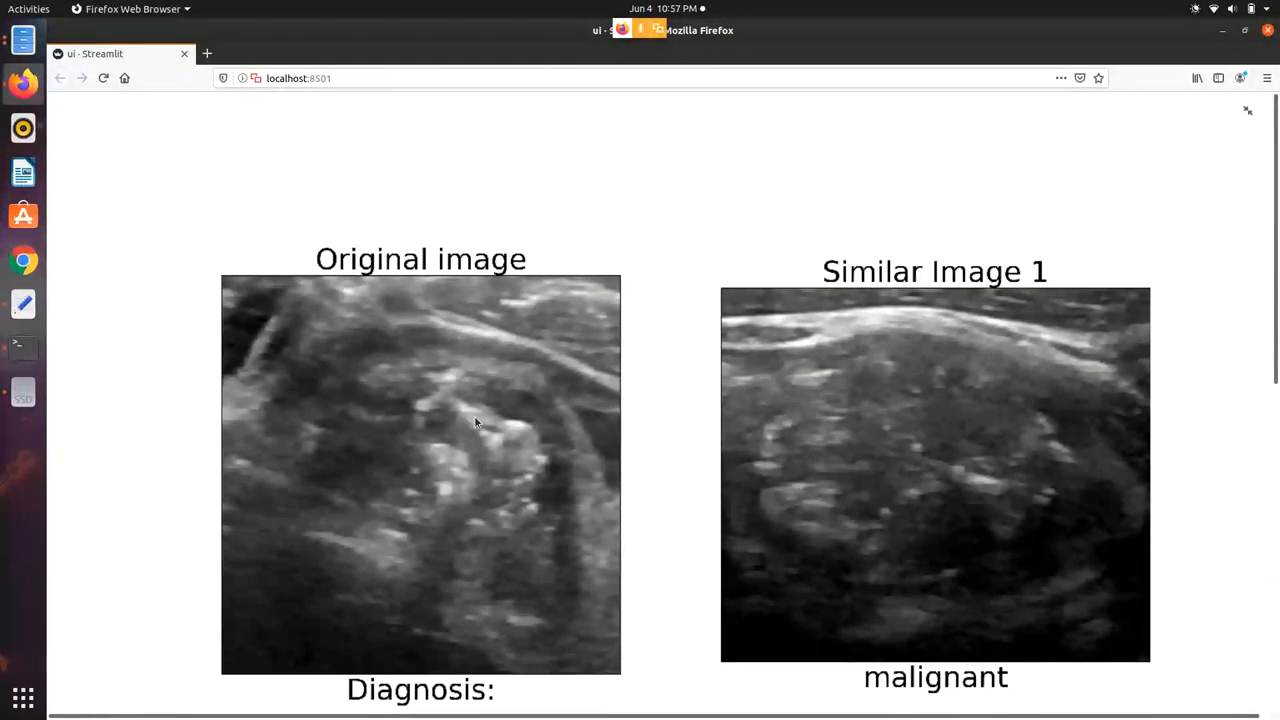
{"action": "mouse_move", "coordinate": [925, 492]}
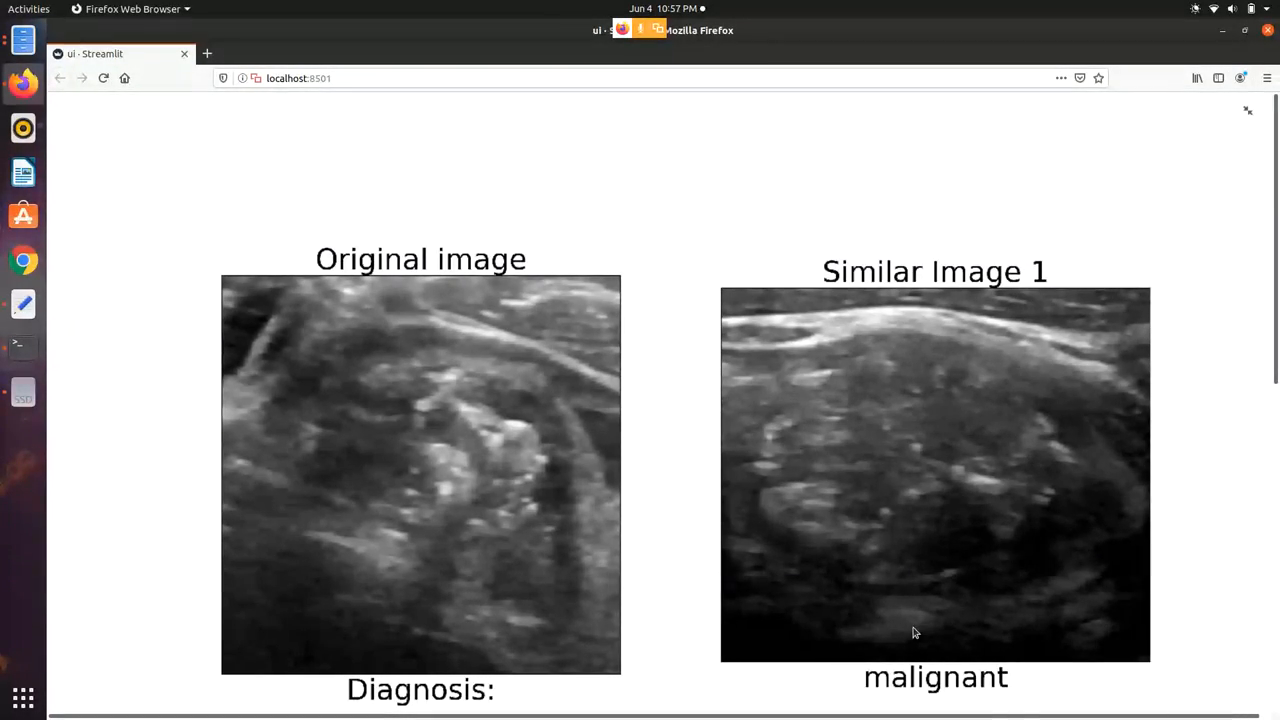
{"action": "mouse_move", "coordinate": [980, 705]}
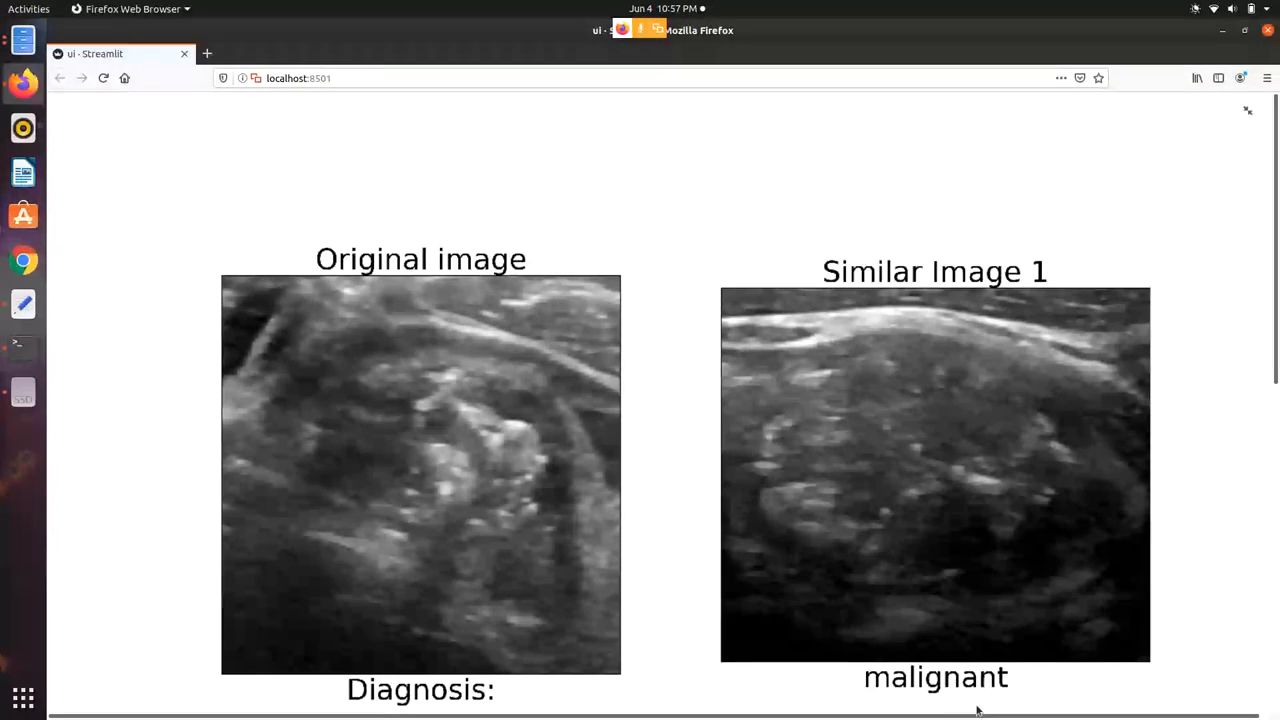